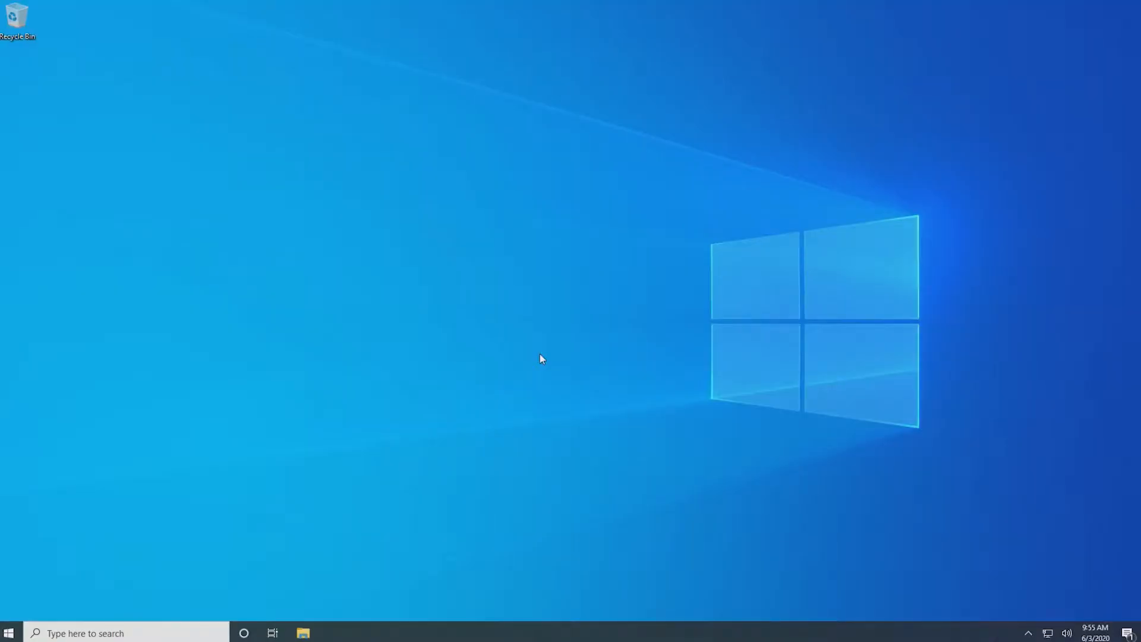
- Right-click the empty desktop to show the shortcut menu with display options
right_click(540, 358)
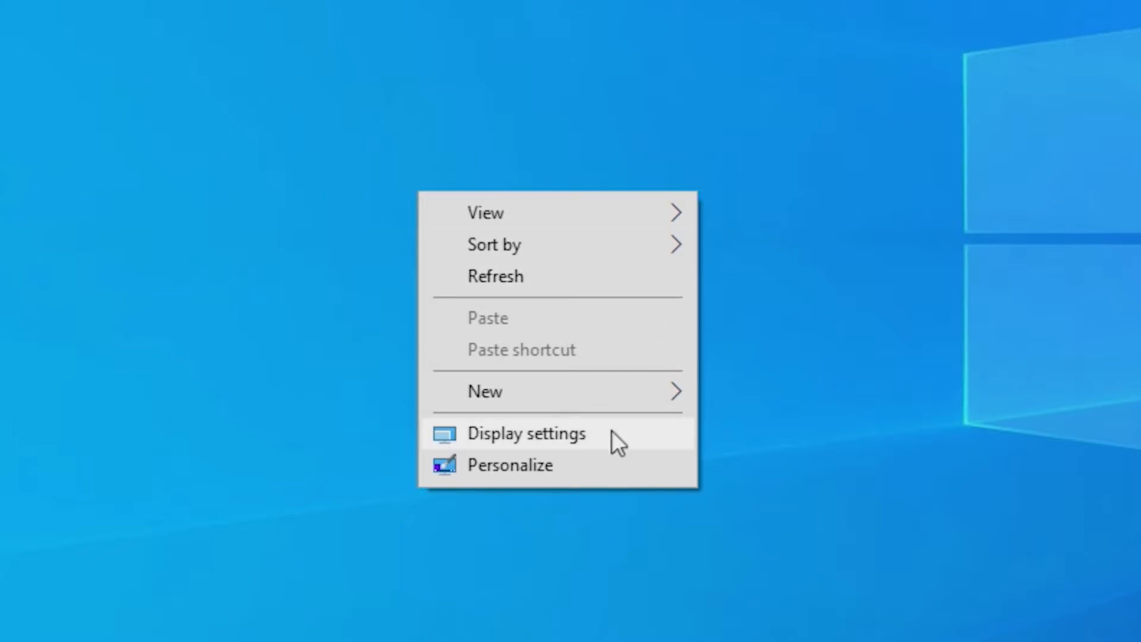
- Open Display settings and select Display 3 to view its 59 Hz refresh rate
click(526, 434)
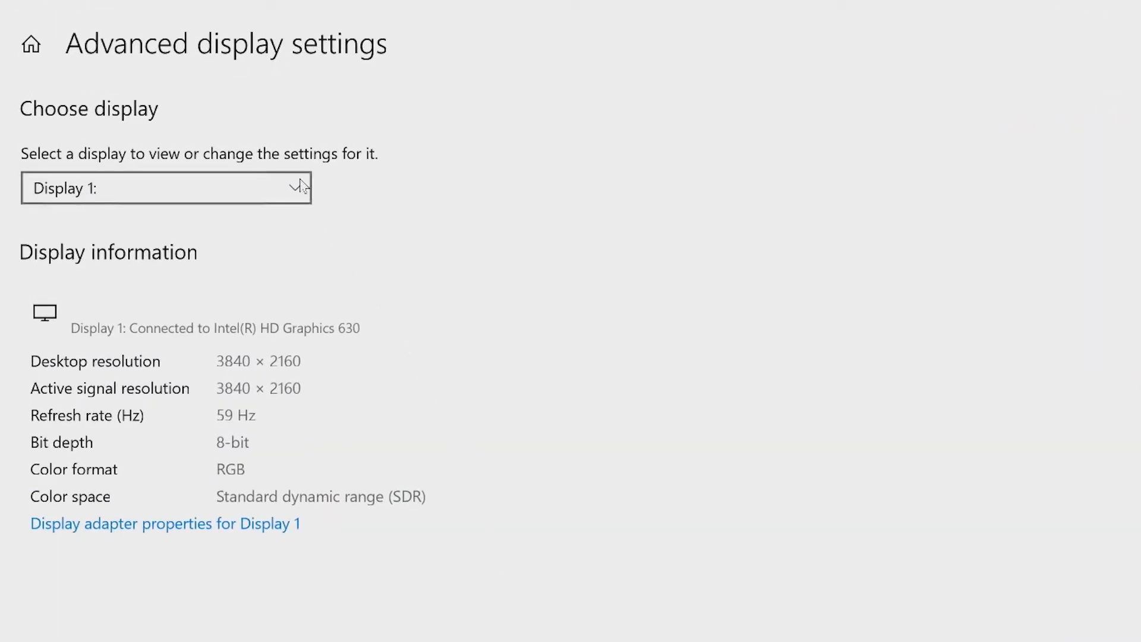
click(167, 188)
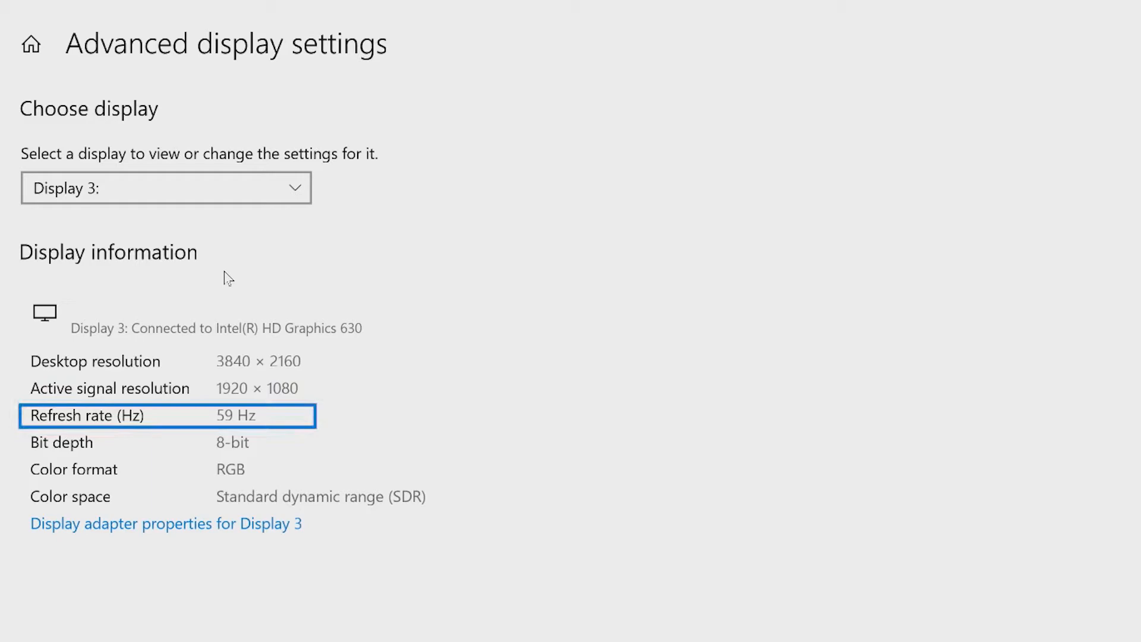
mouse_move(287, 535)
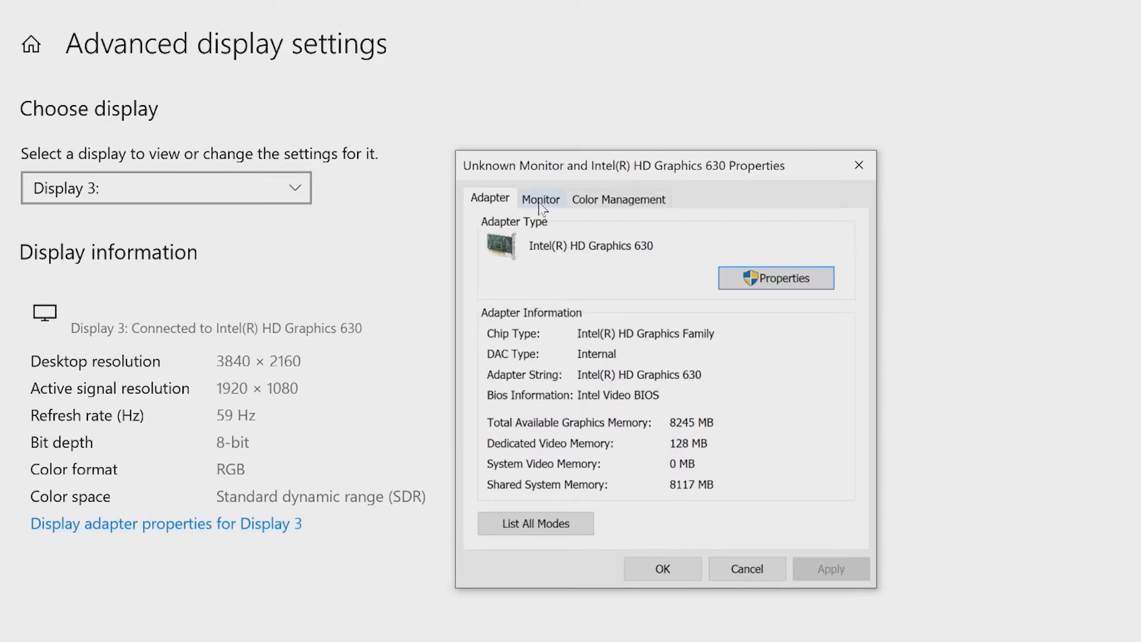
click(540, 199)
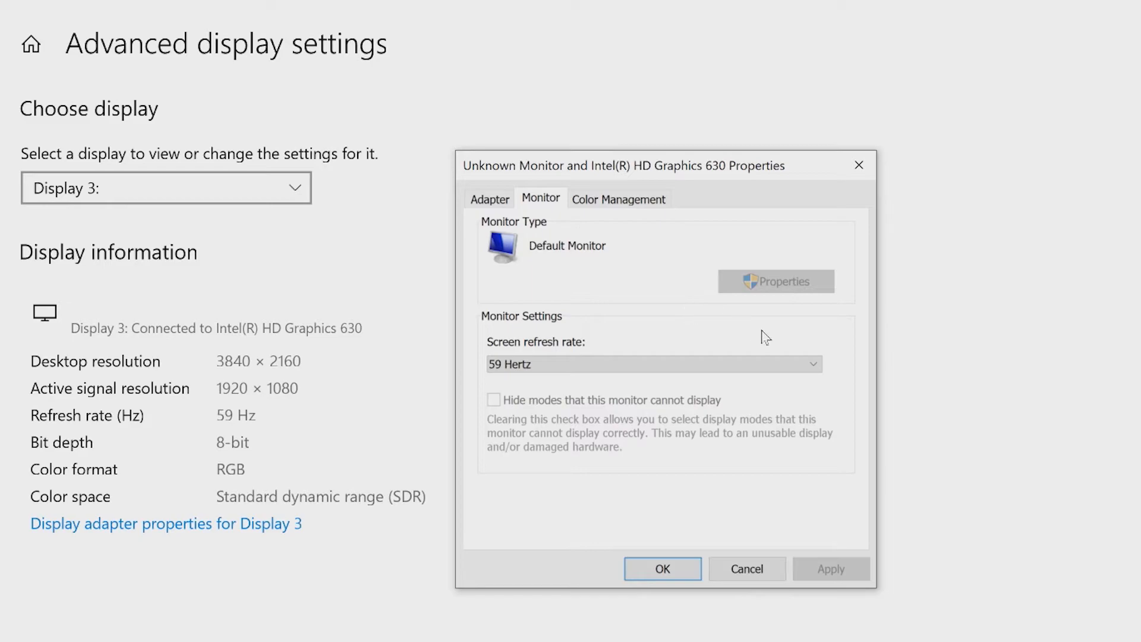
click(812, 363)
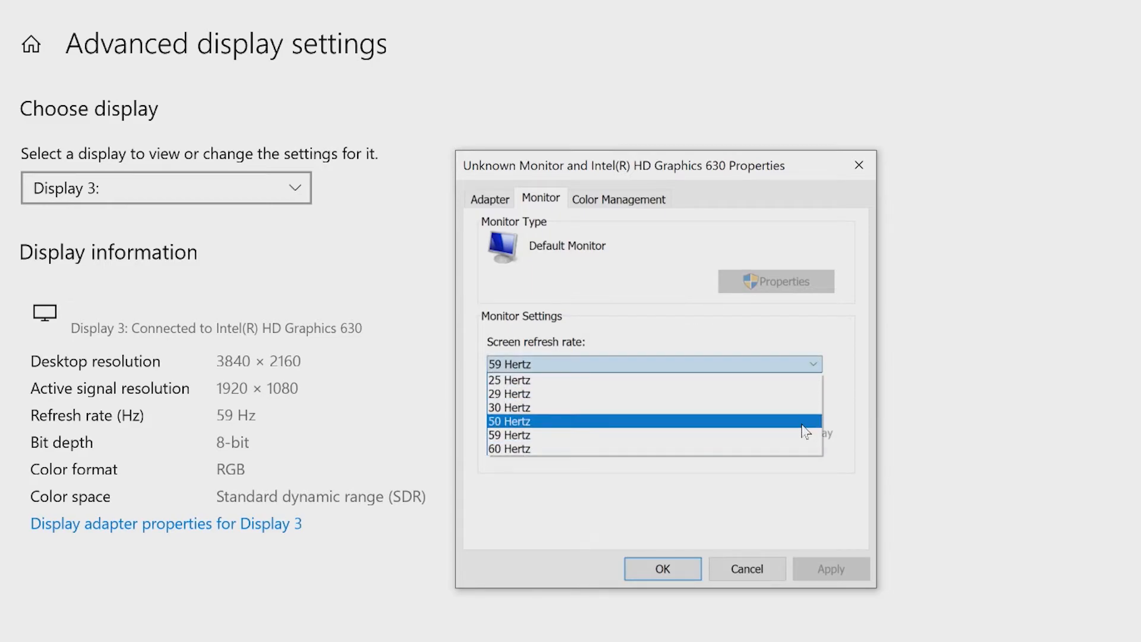
click(510, 449)
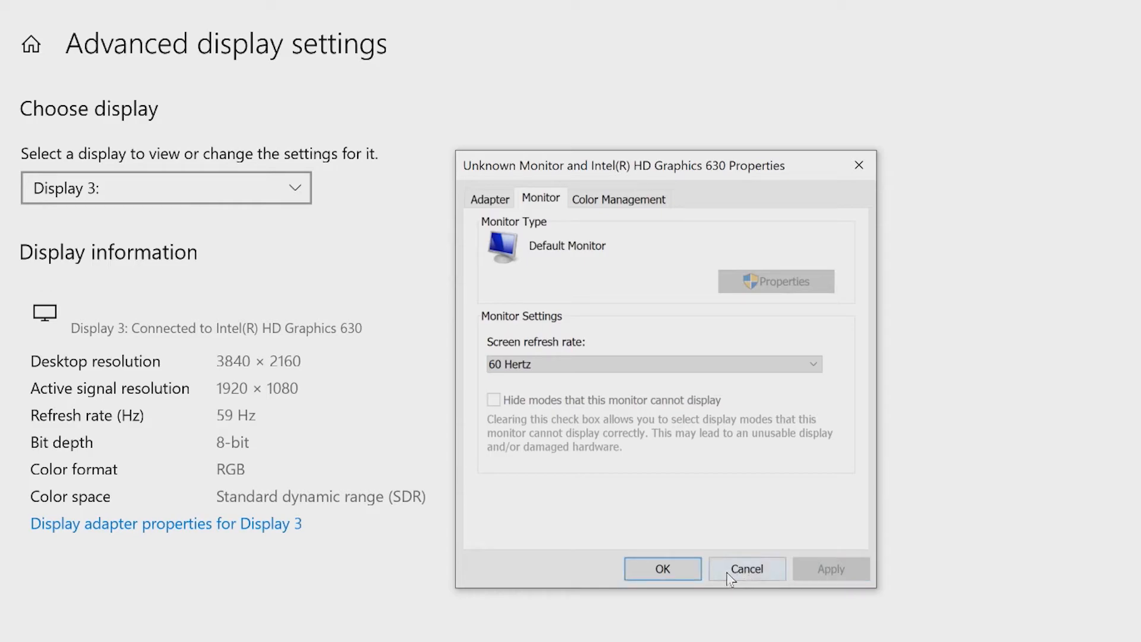
click(746, 568)
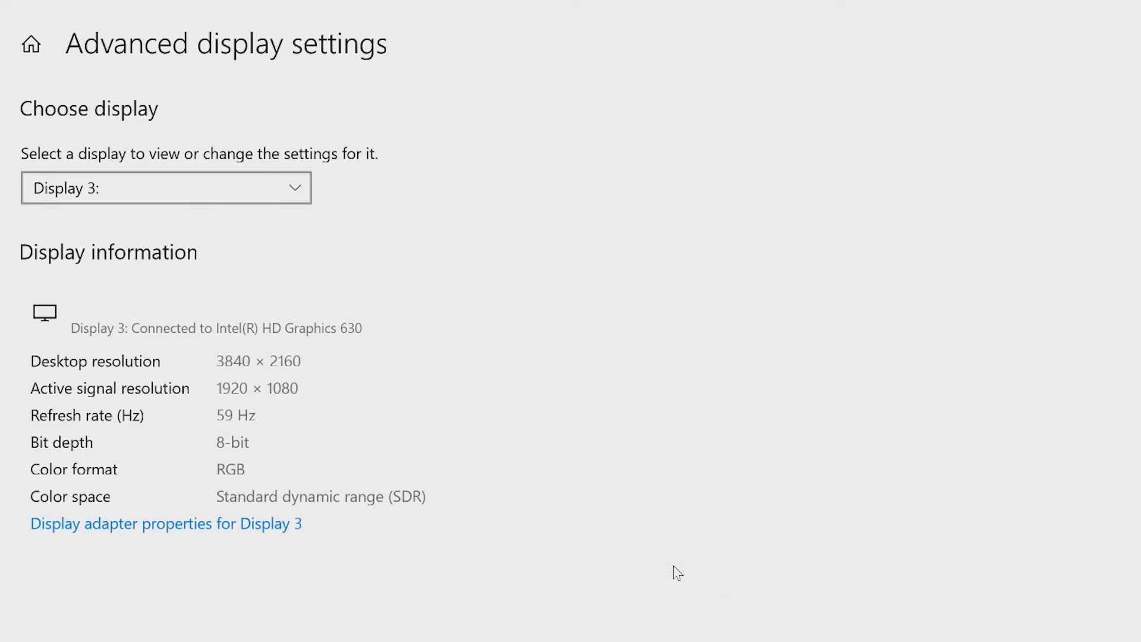